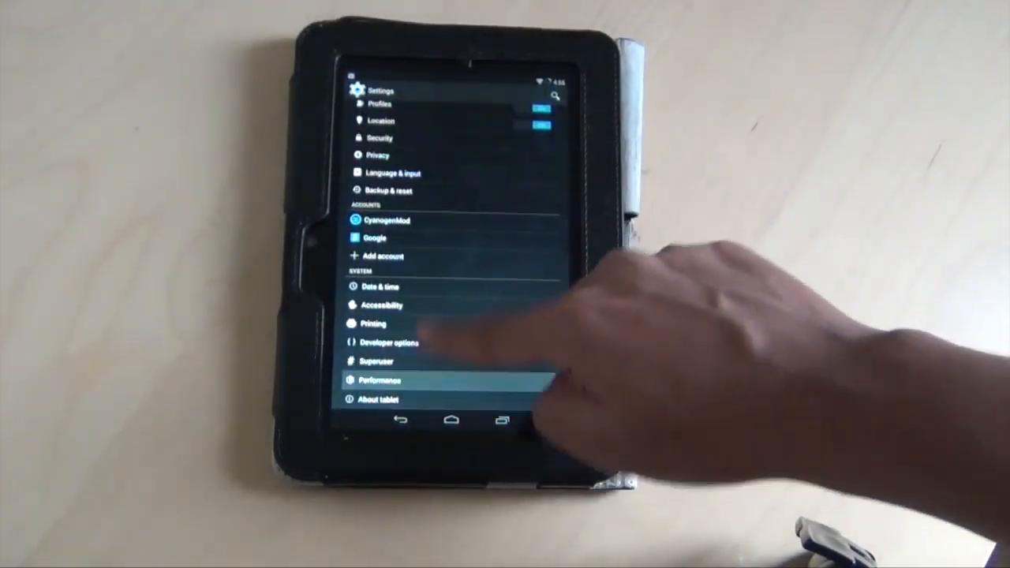
# View About tablet version details, then the CyanogenMod nightly updates list.
pyautogui.click(375, 398)
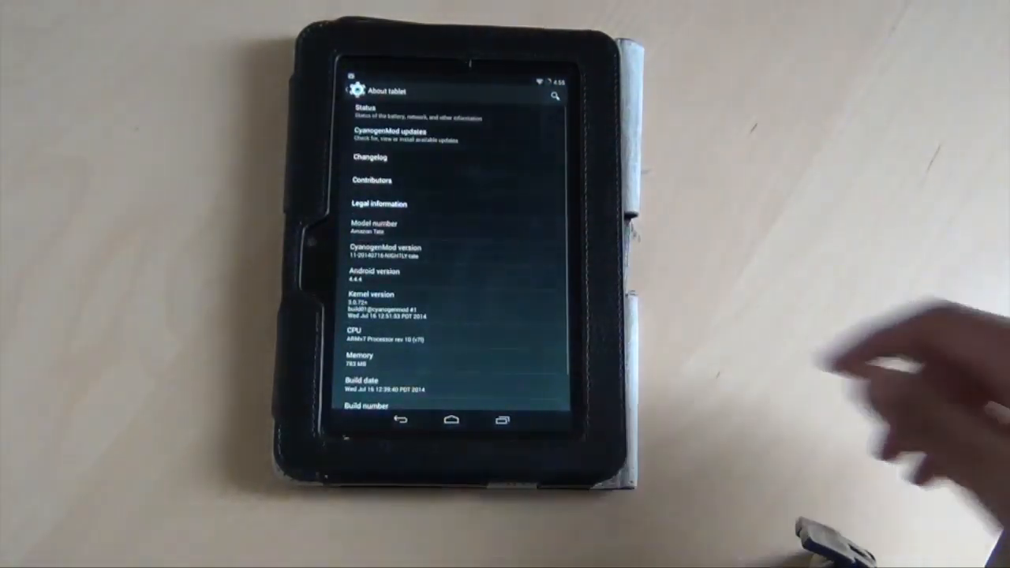
pyautogui.scroll(-3)
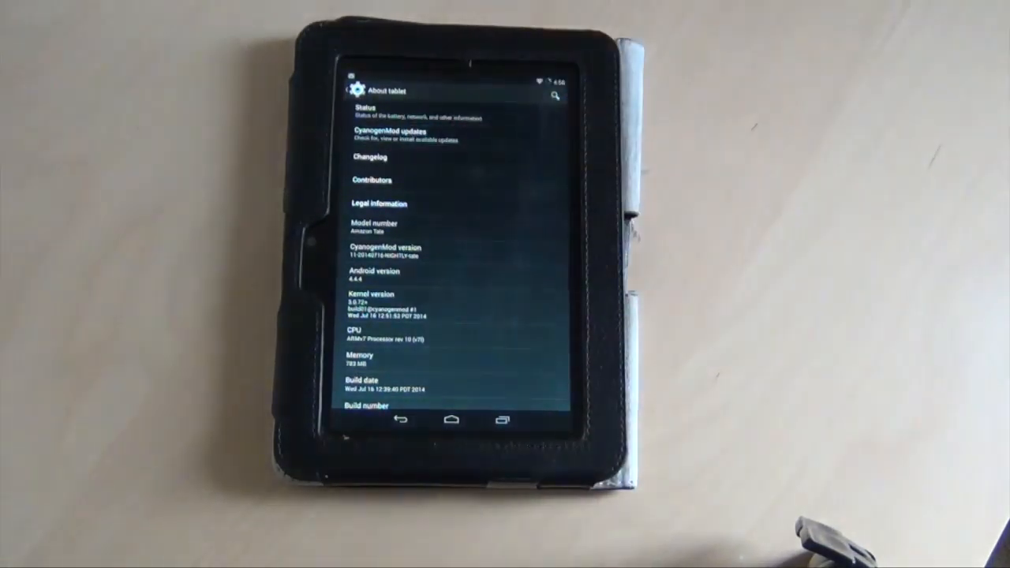
pyautogui.click(396, 135)
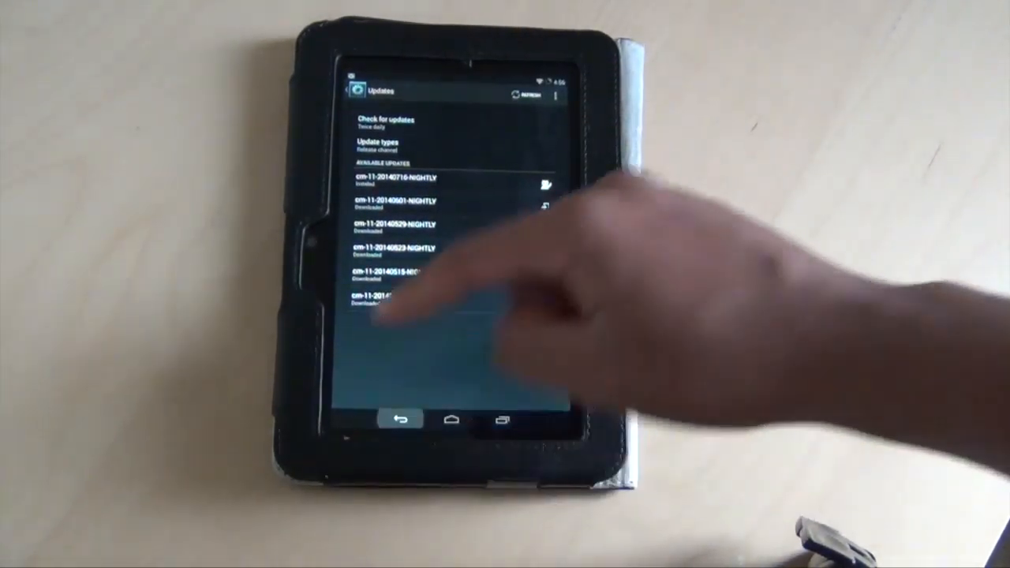
pyautogui.click(401, 420)
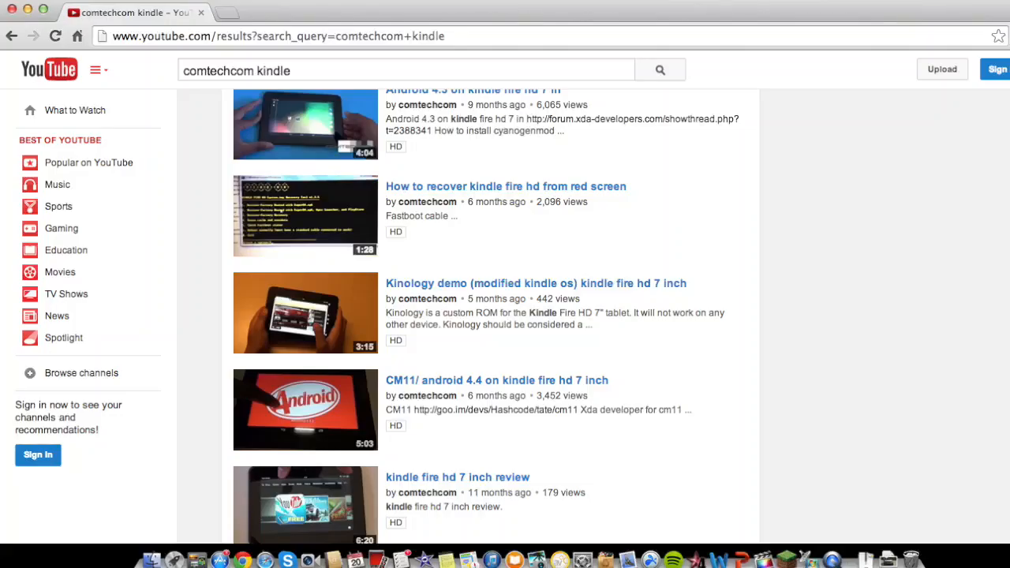
pyautogui.scroll(-3)
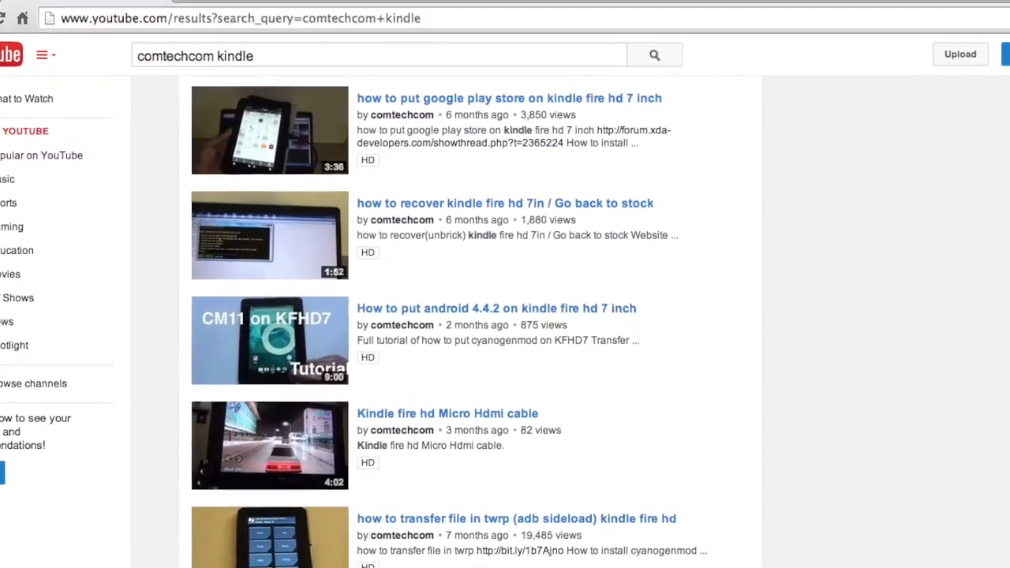
pyautogui.scroll(-3)
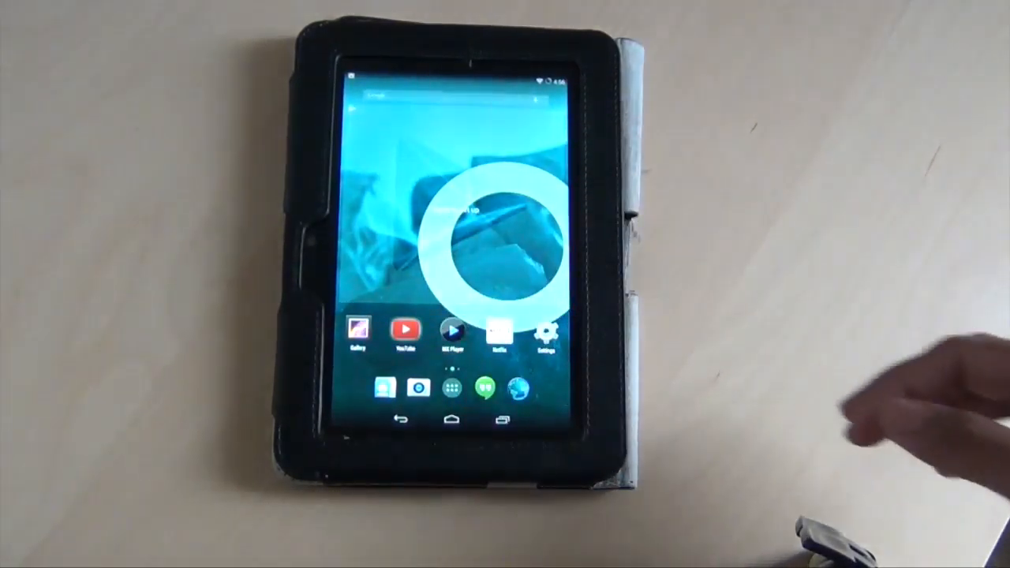
# Launch YouTube from the home screen and browse the What to Watch feed.
pyautogui.click(404, 332)
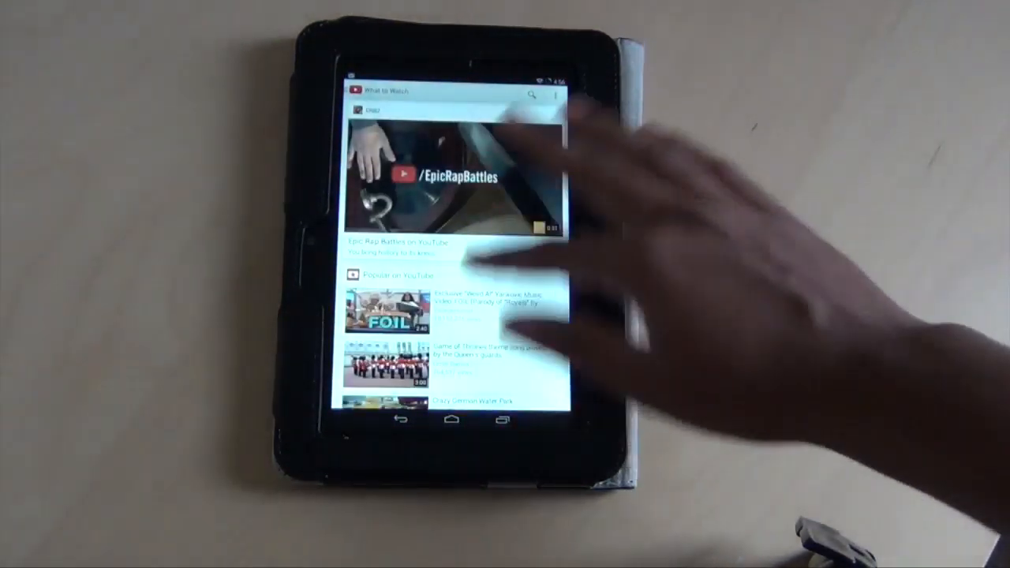
pyautogui.scroll(-3)
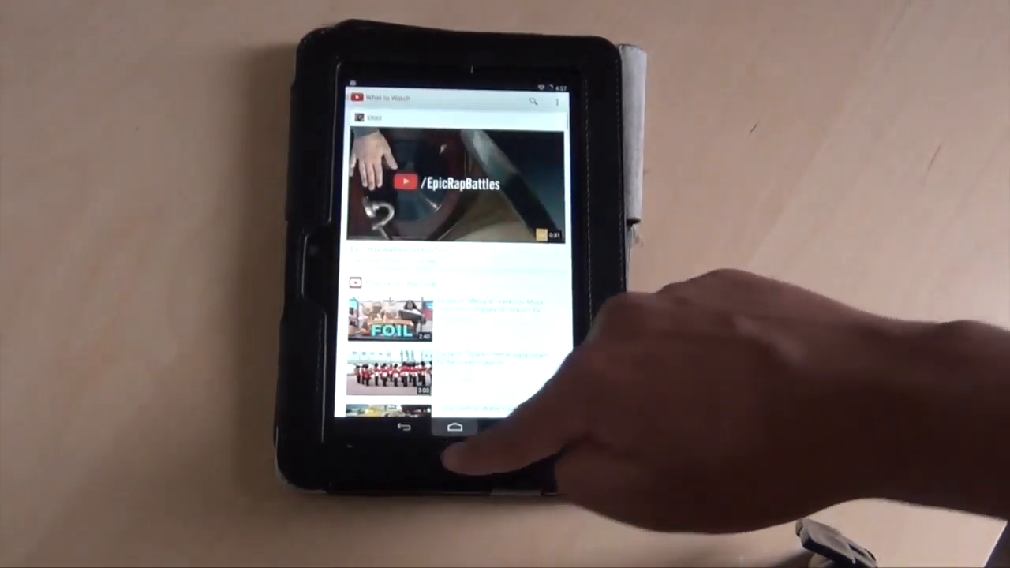
# Leave YouTube, tap Build number to confirm developer options are enabled, return to Settings.
pyautogui.click(454, 429)
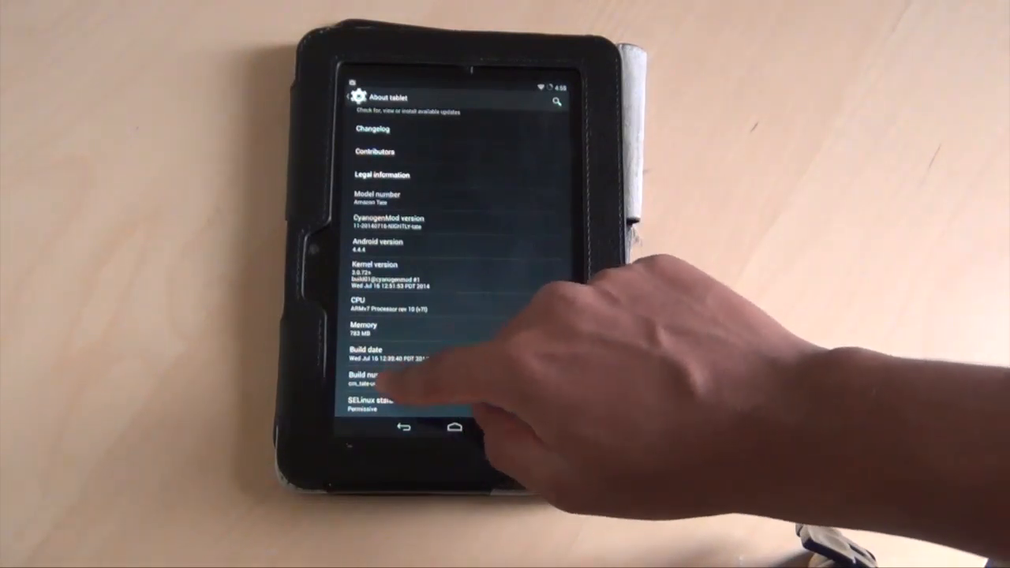
pyautogui.click(371, 378)
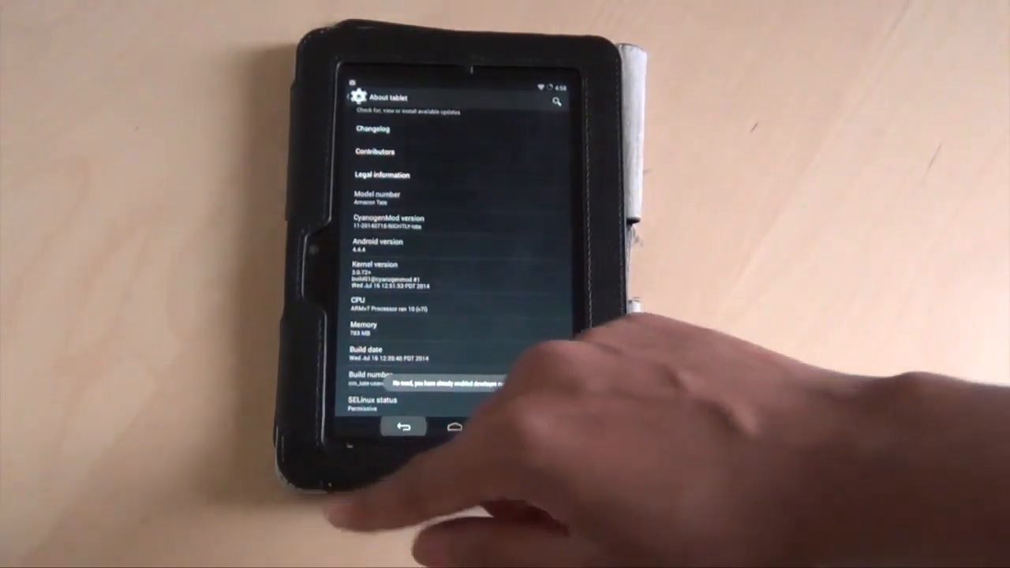
pyautogui.click(407, 426)
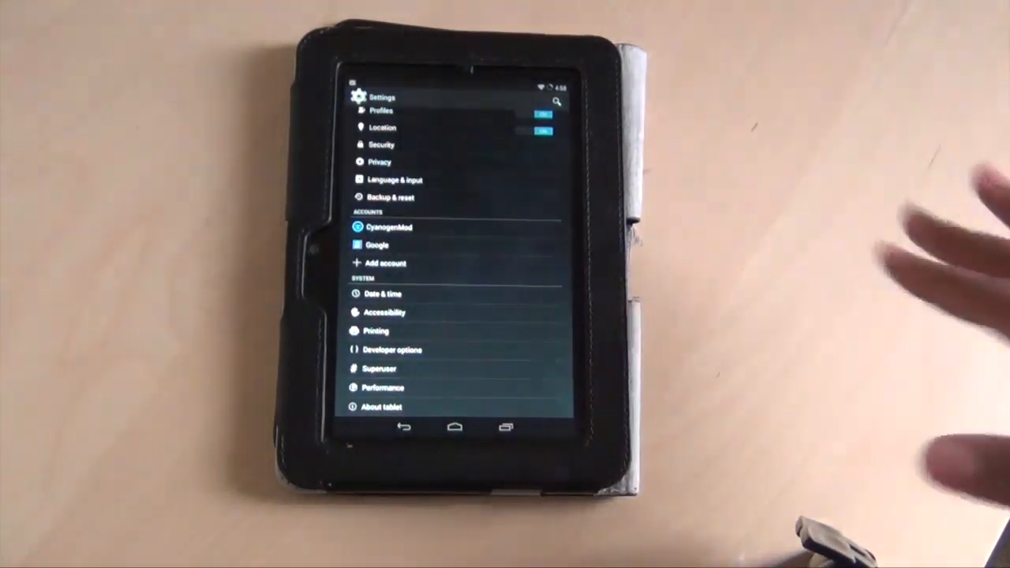
# View Performance > Processor maximum CPU frequency choices, keep 1200 MHz, return to Settings.
pyautogui.click(382, 389)
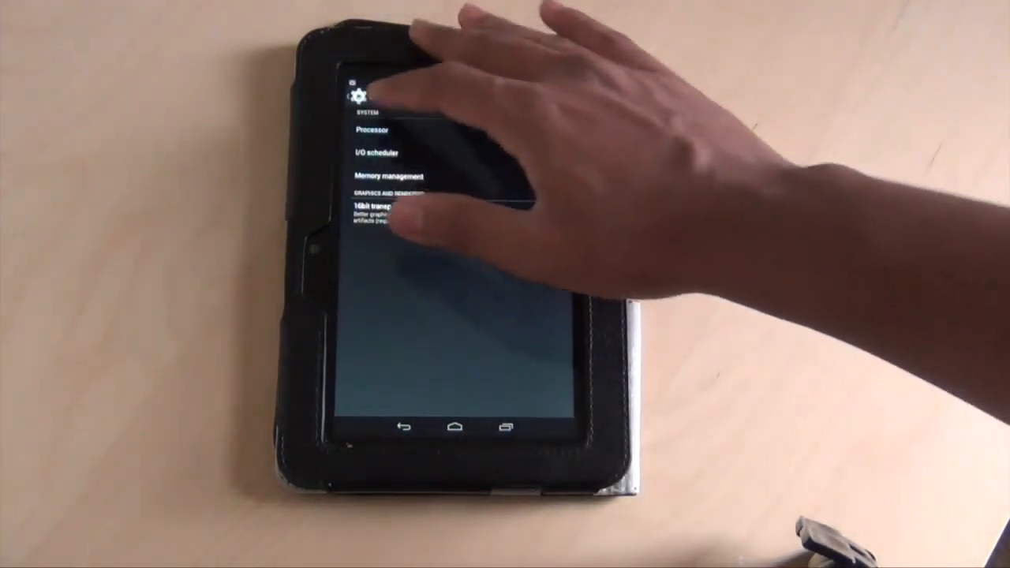
pyautogui.click(377, 130)
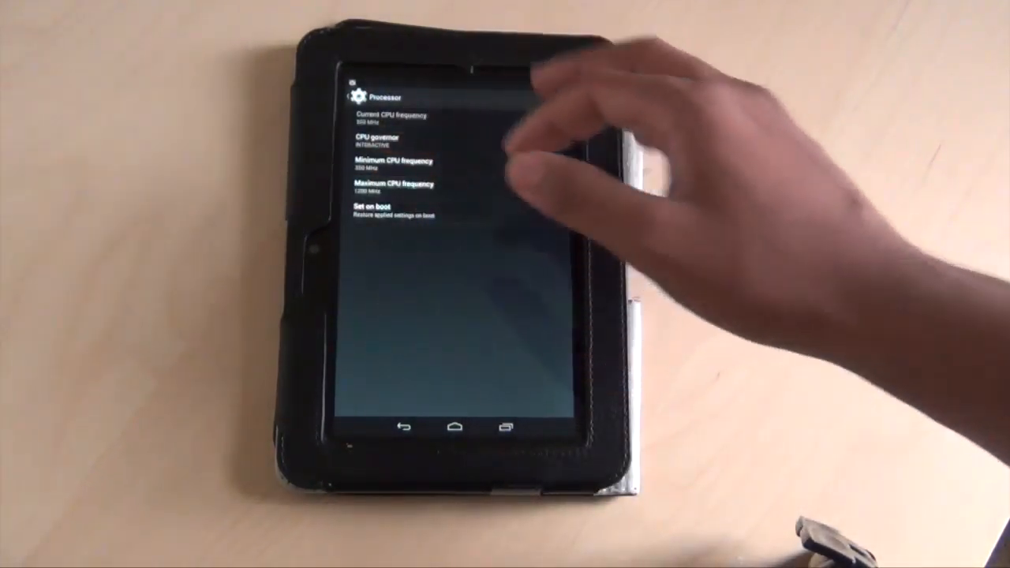
pyautogui.click(391, 188)
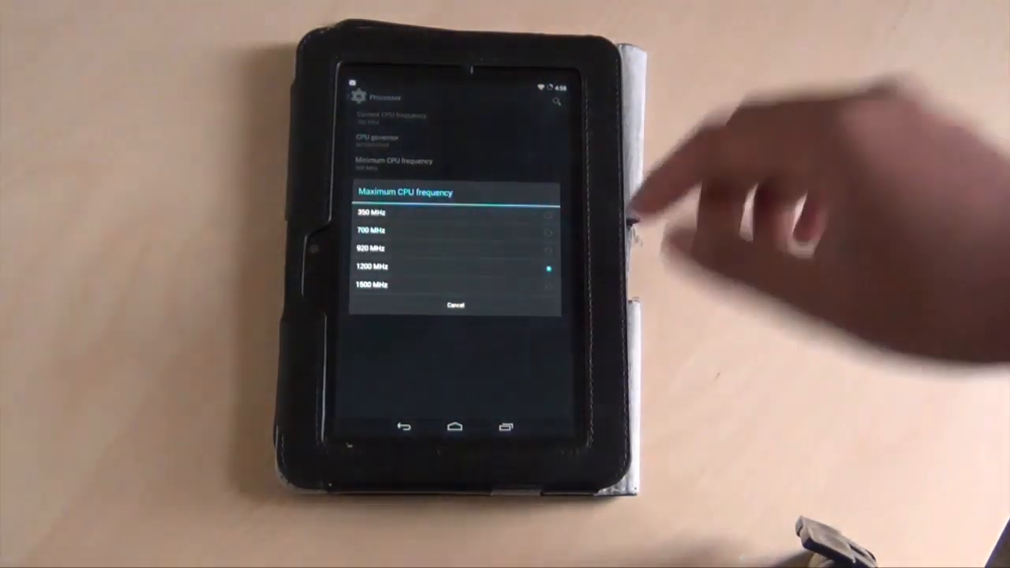
pyautogui.click(375, 285)
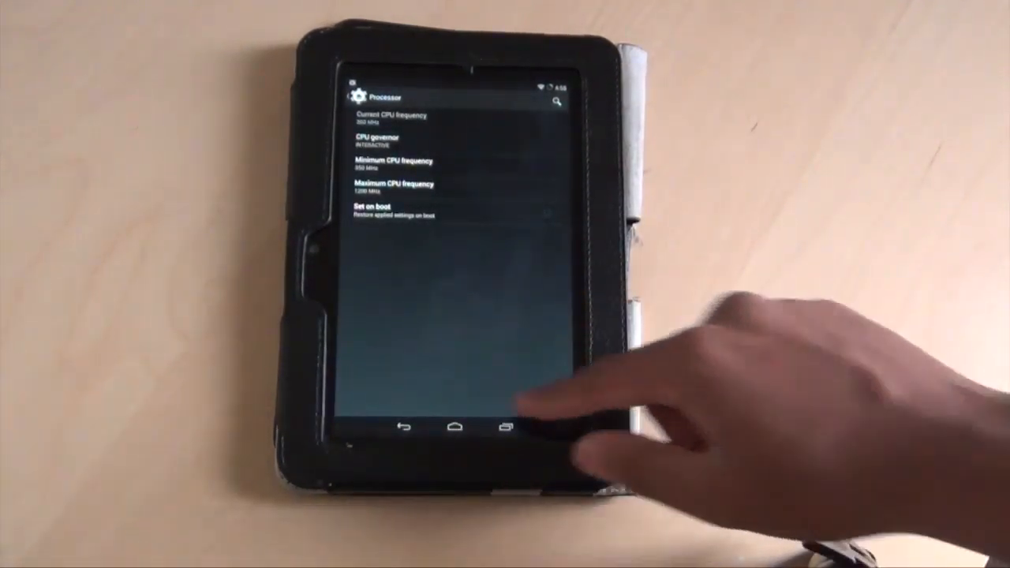
pyautogui.click(404, 426)
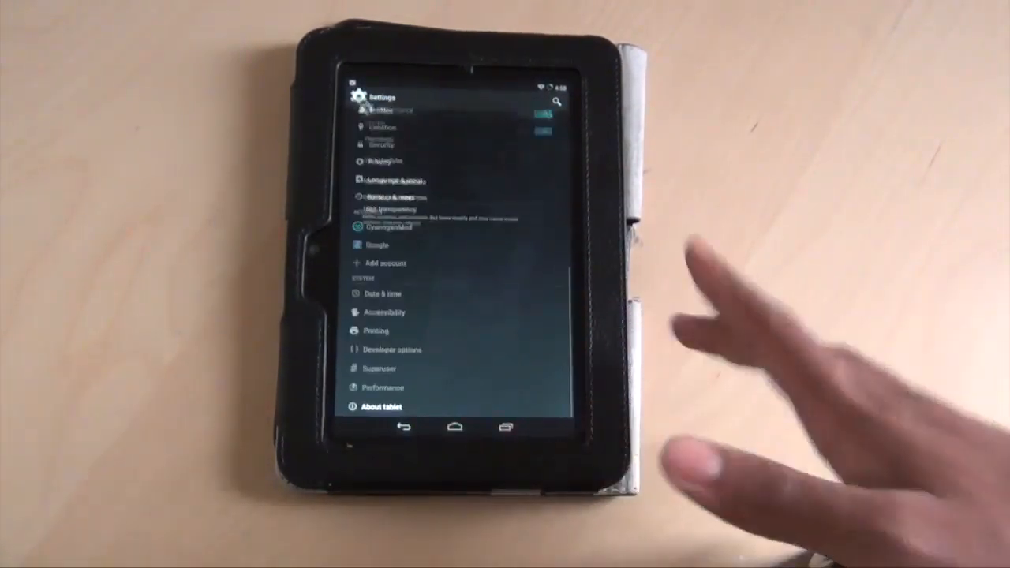
pyautogui.click(398, 349)
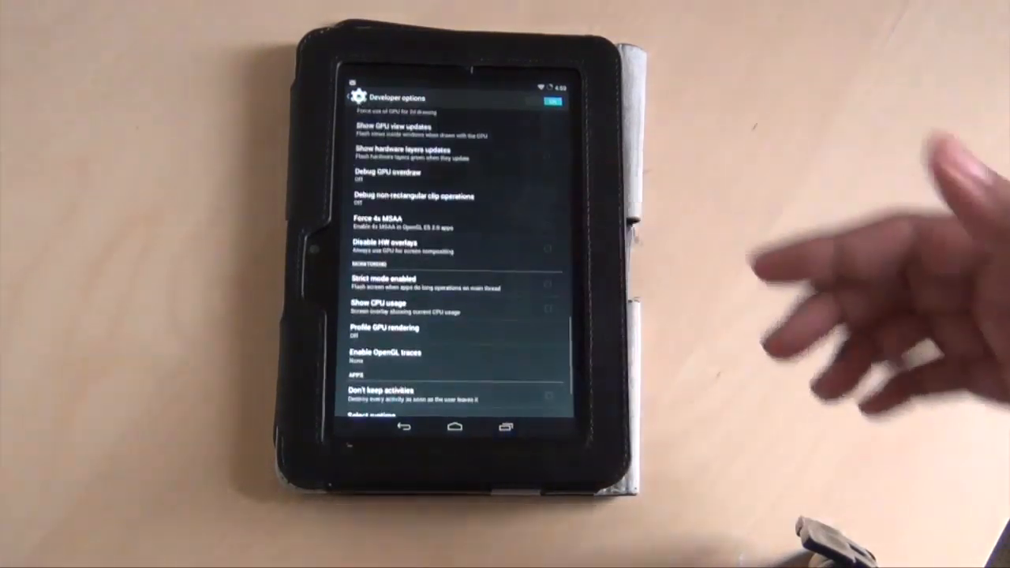
pyautogui.click(550, 249)
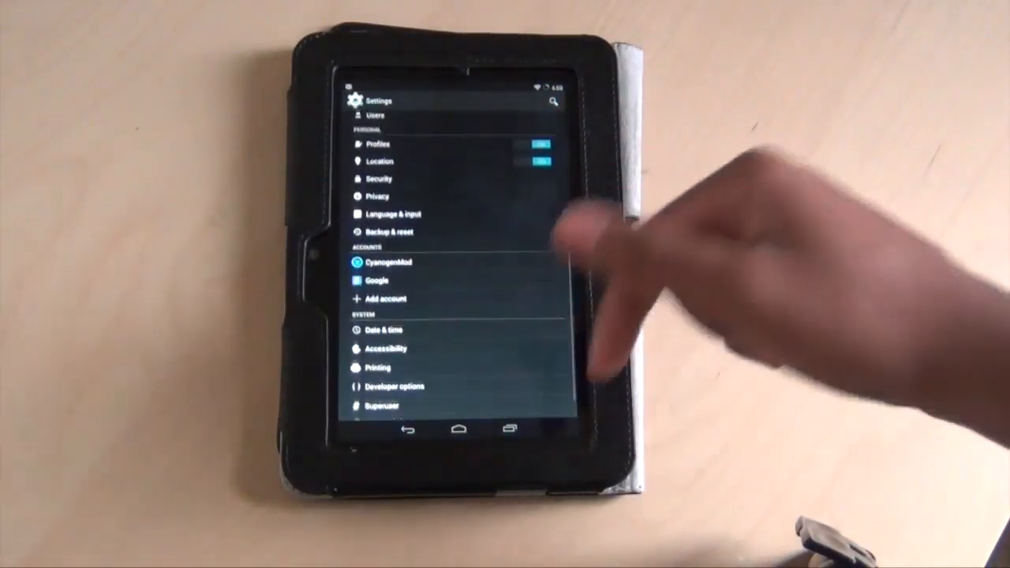
# Scroll the Settings list, then go Home to the tablet's home screen.
pyautogui.scroll(-3)
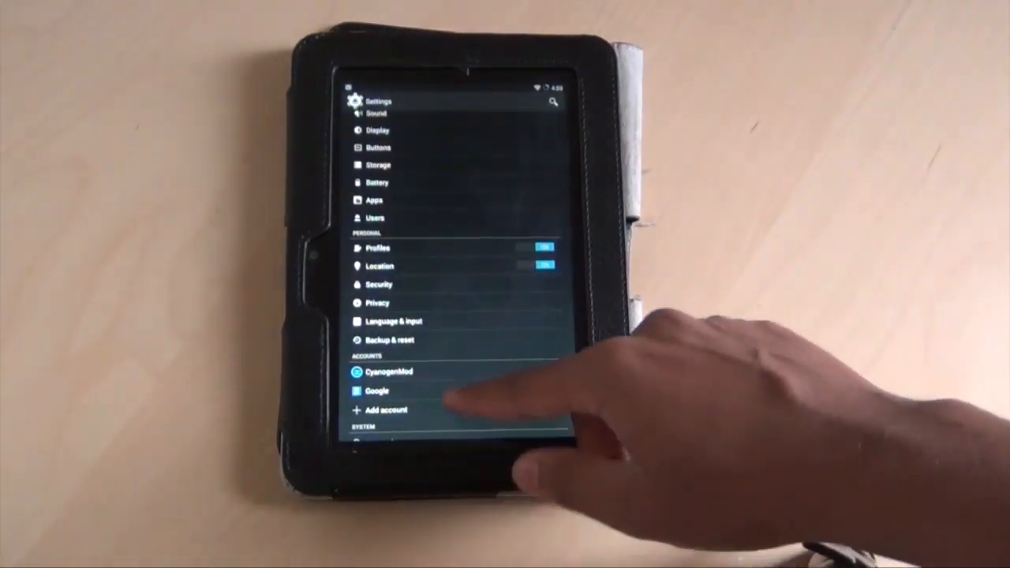
pyautogui.click(461, 416)
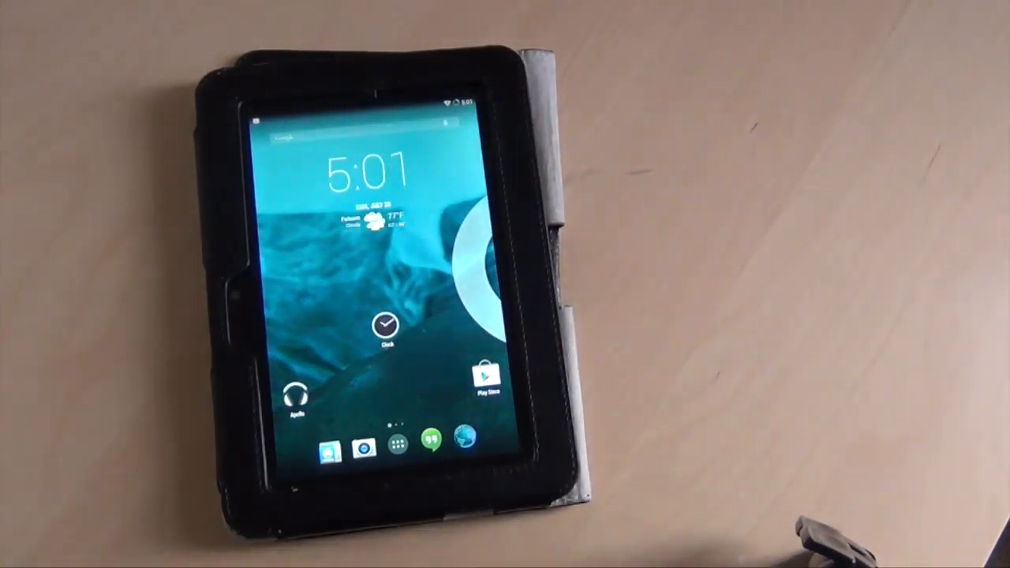
# Reopen Settings, go to About tablet and show the CyanogenMod nightly updates list.
pyautogui.moveTo(387, 102); pyautogui.dragTo(386, 237)
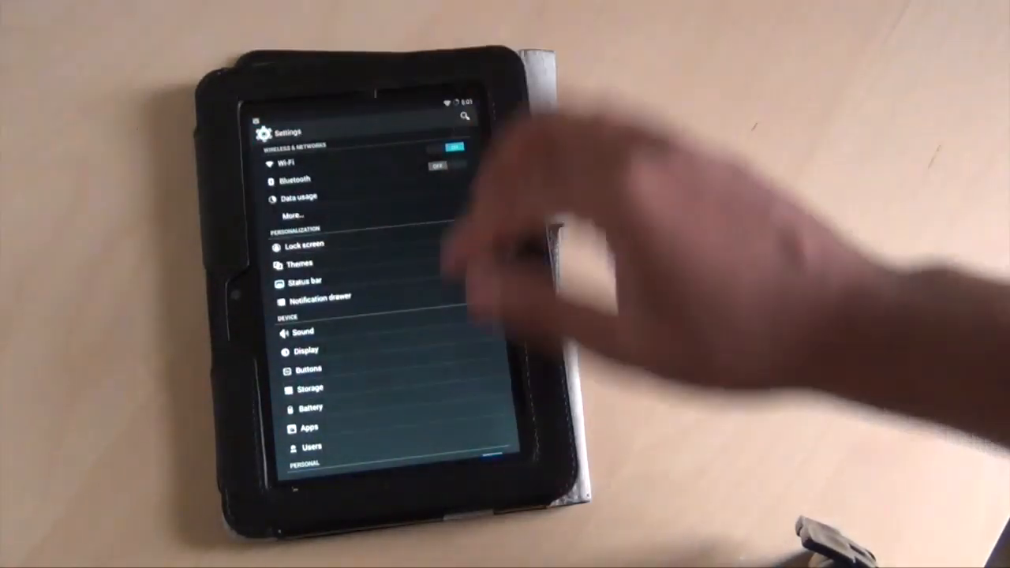
pyautogui.click(303, 246)
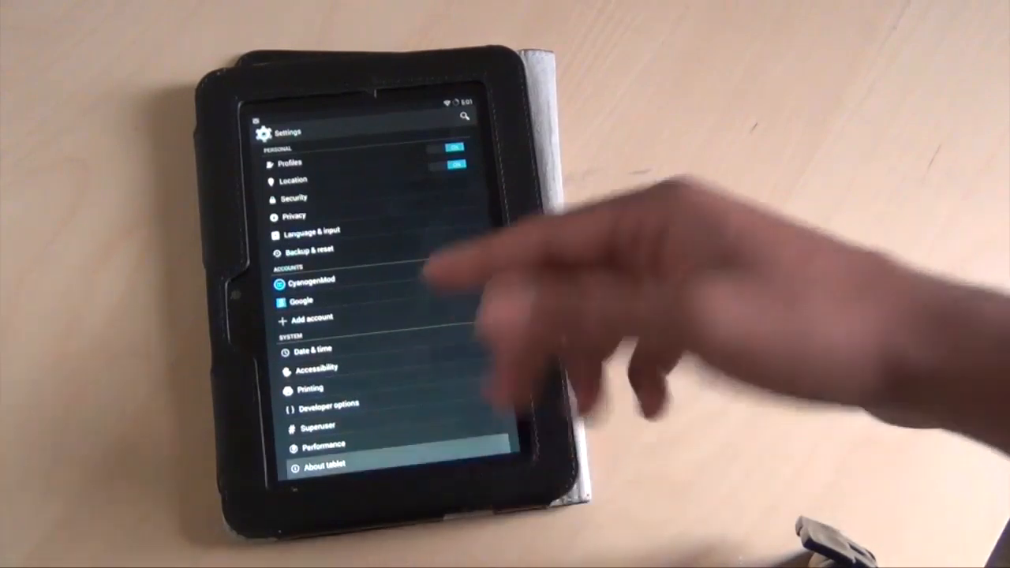
pyautogui.click(314, 465)
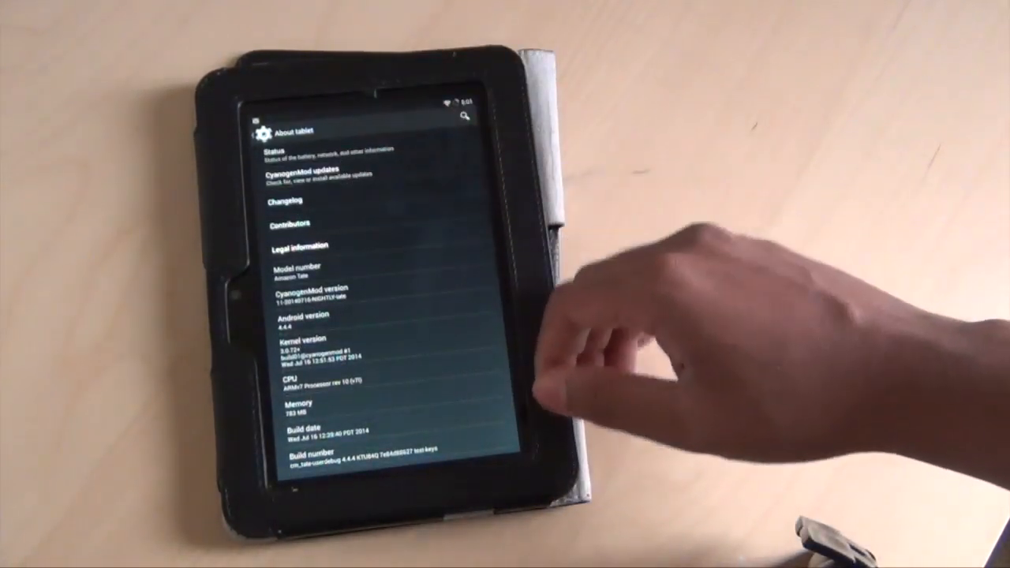
pyautogui.click(303, 176)
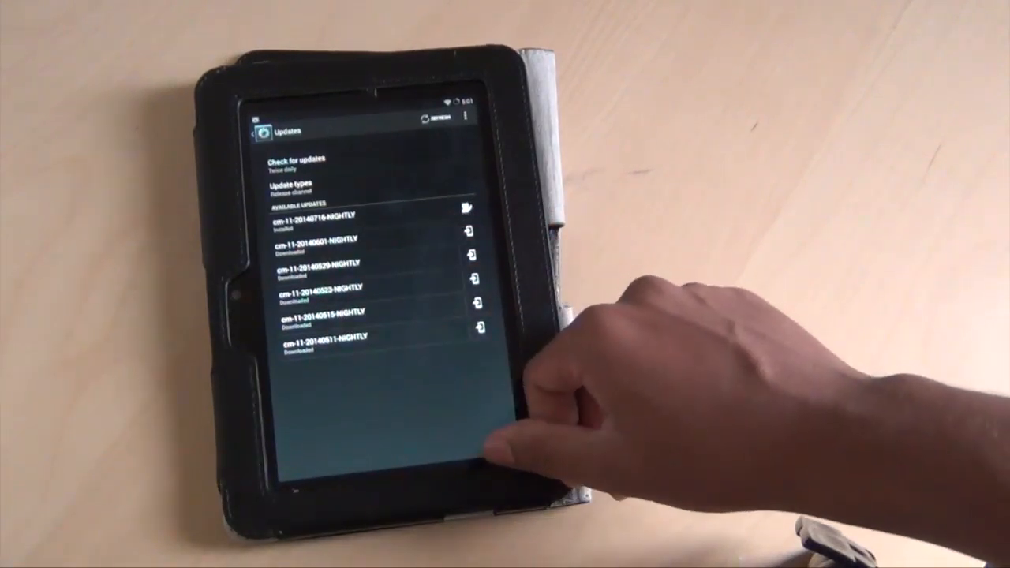